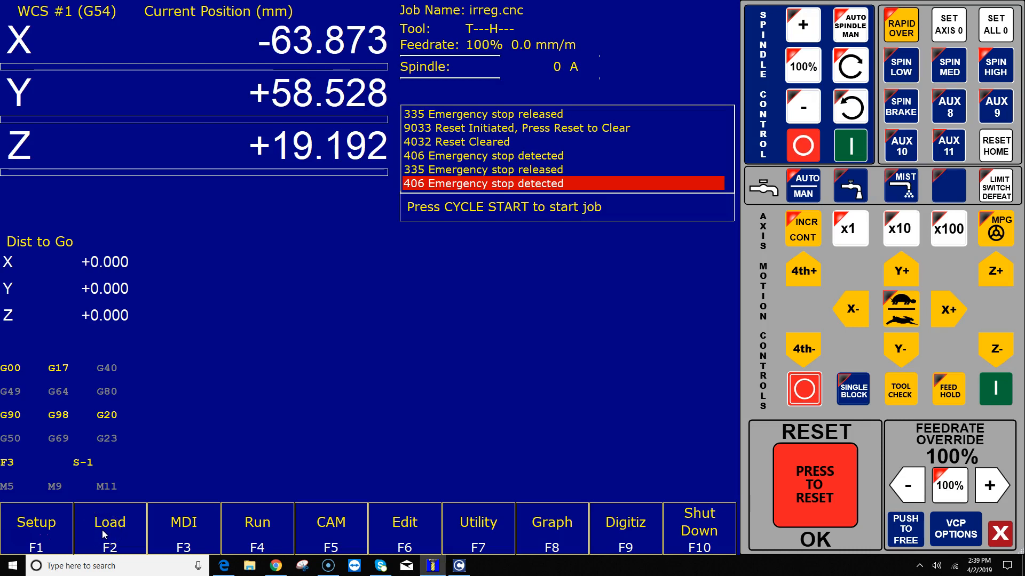
# Load recycle2.cnc from the ncfiles folder via F2 Load, replacing irreg.cnc.
pyautogui.click(110, 522)
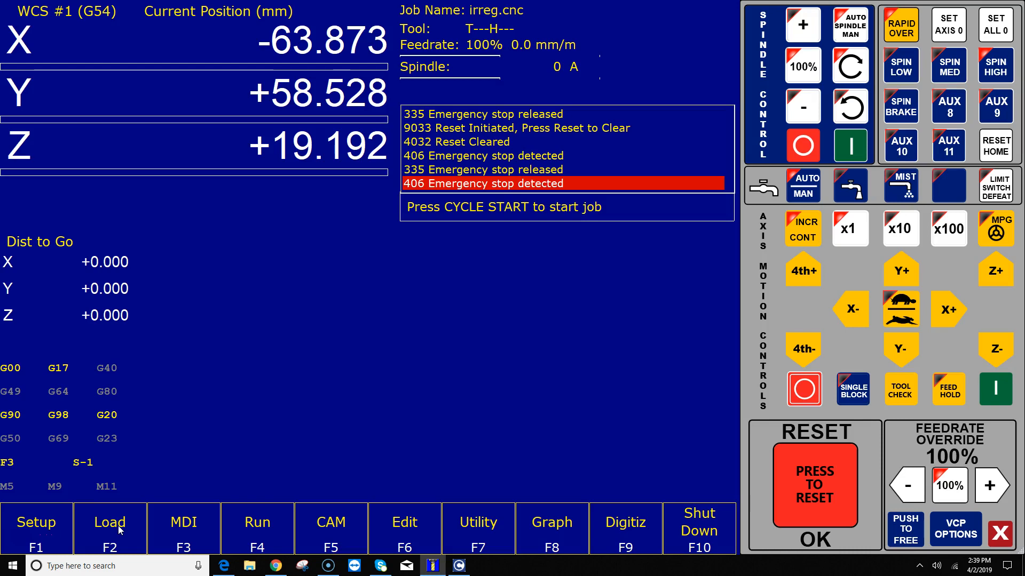
pyautogui.click(110, 523)
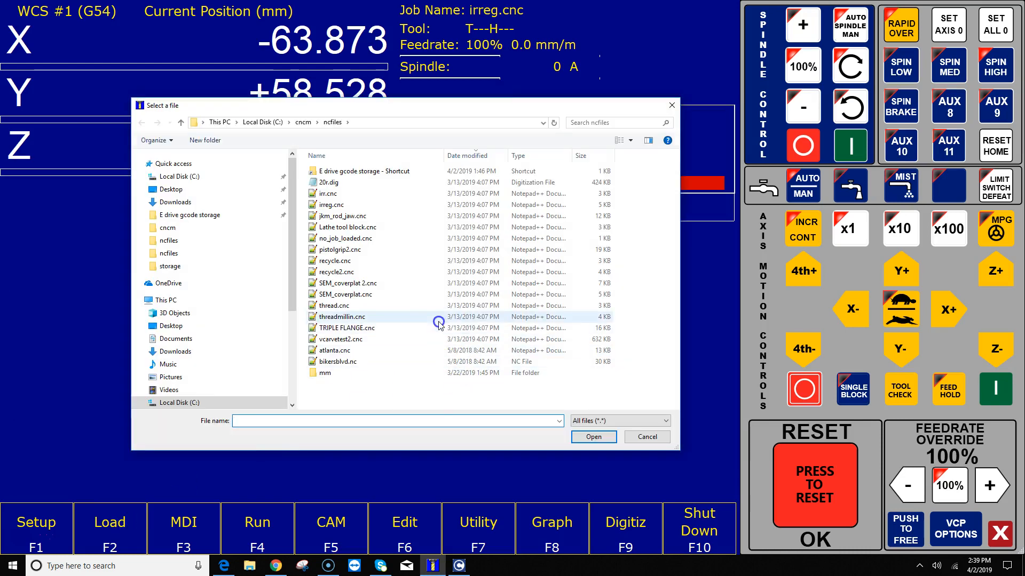
pyautogui.moveTo(439, 324)
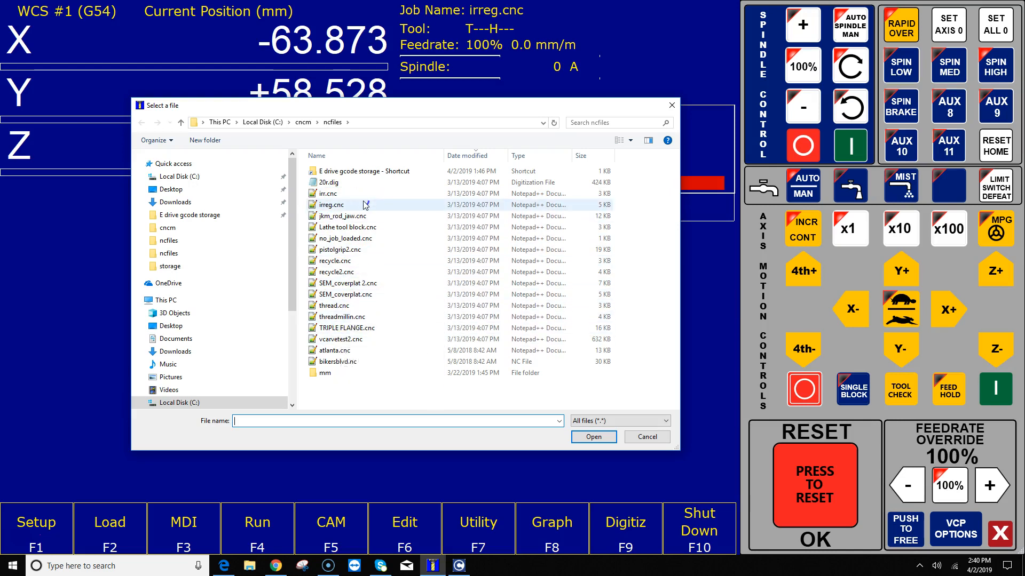
pyautogui.moveTo(364, 204)
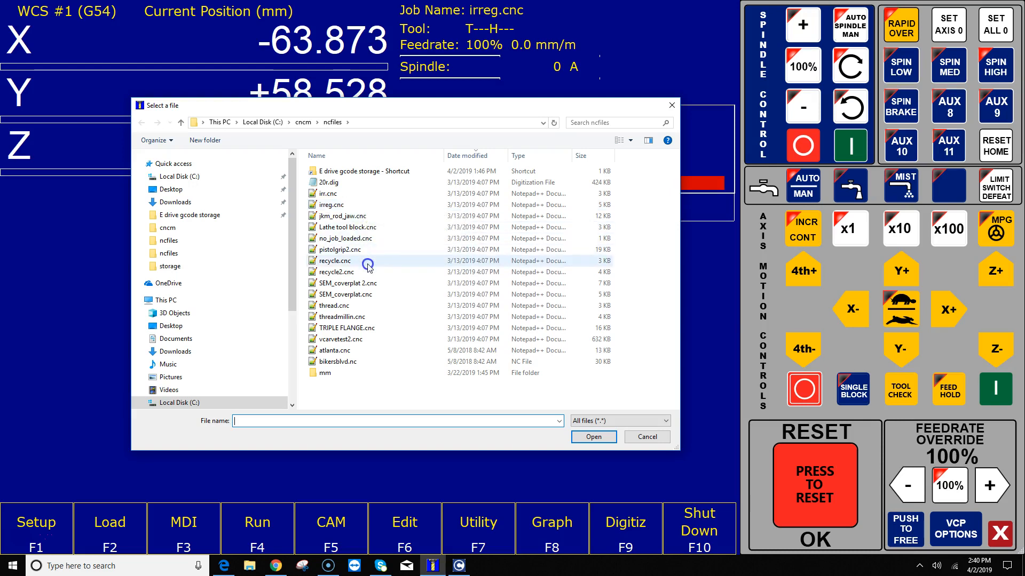
pyautogui.moveTo(386, 242)
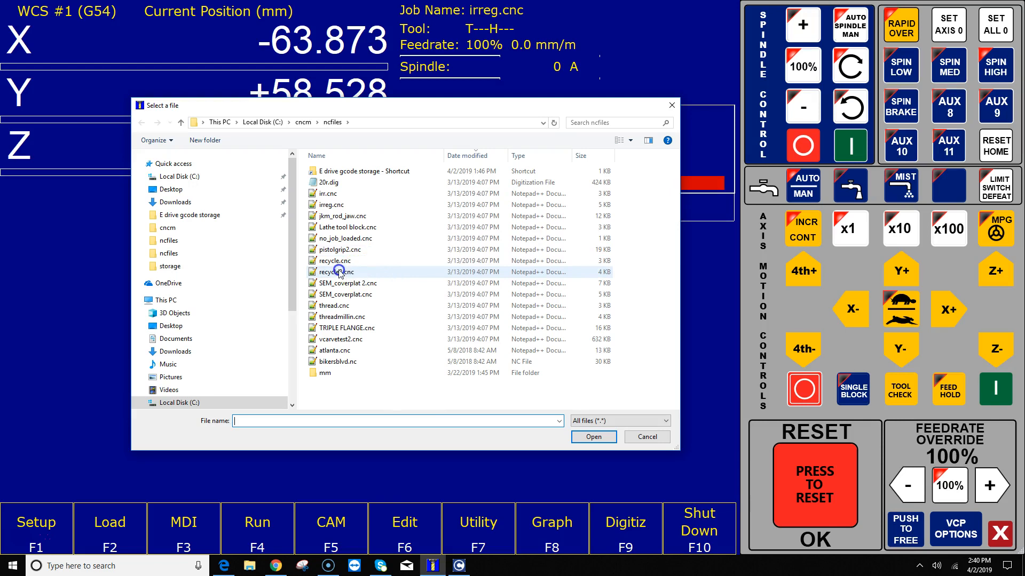
pyautogui.doubleClick(334, 272)
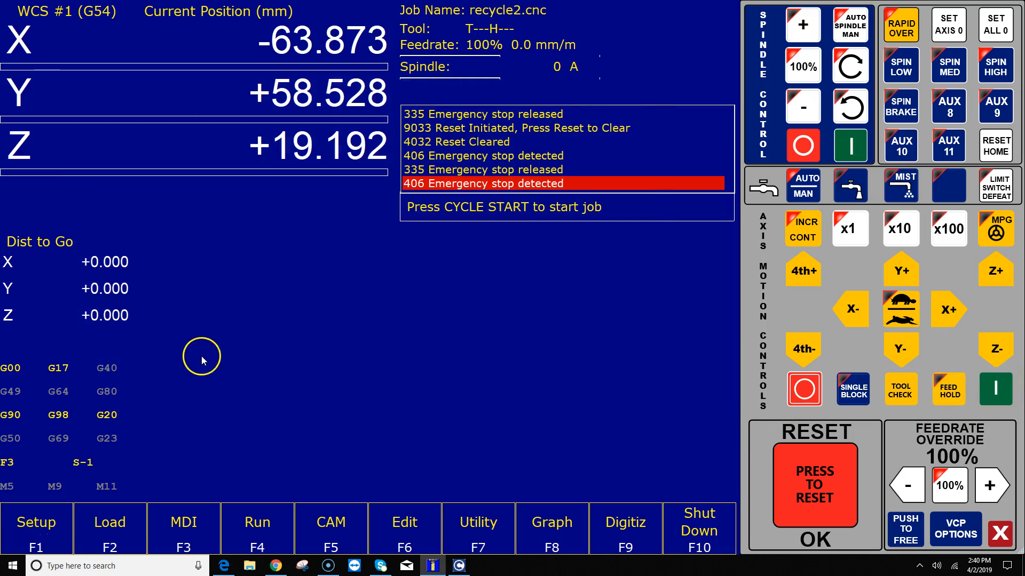
# Load bikersblvd.nc from ncfiles through the F2 Load file dialog.
pyautogui.click(109, 528)
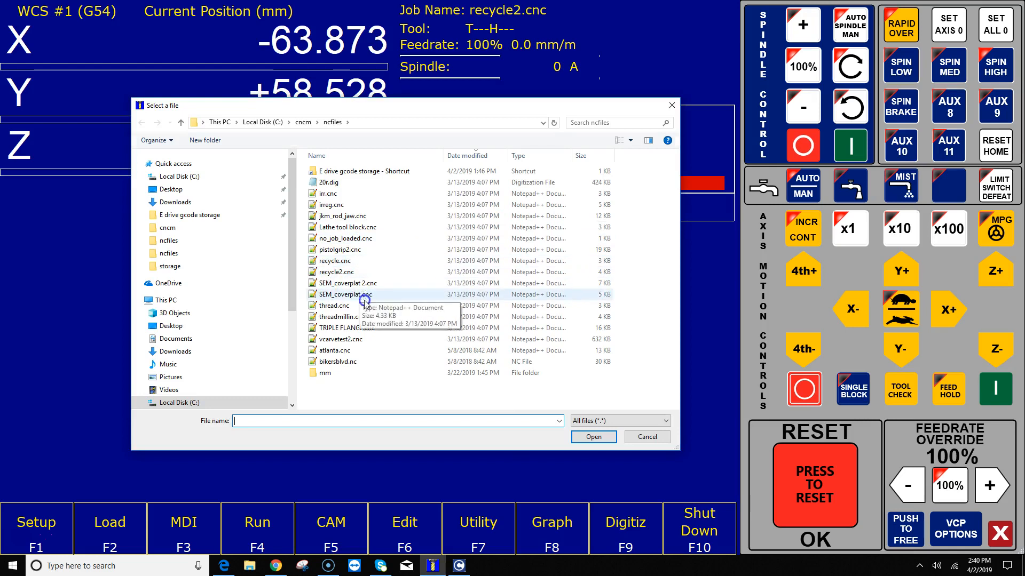
pyautogui.click(338, 361)
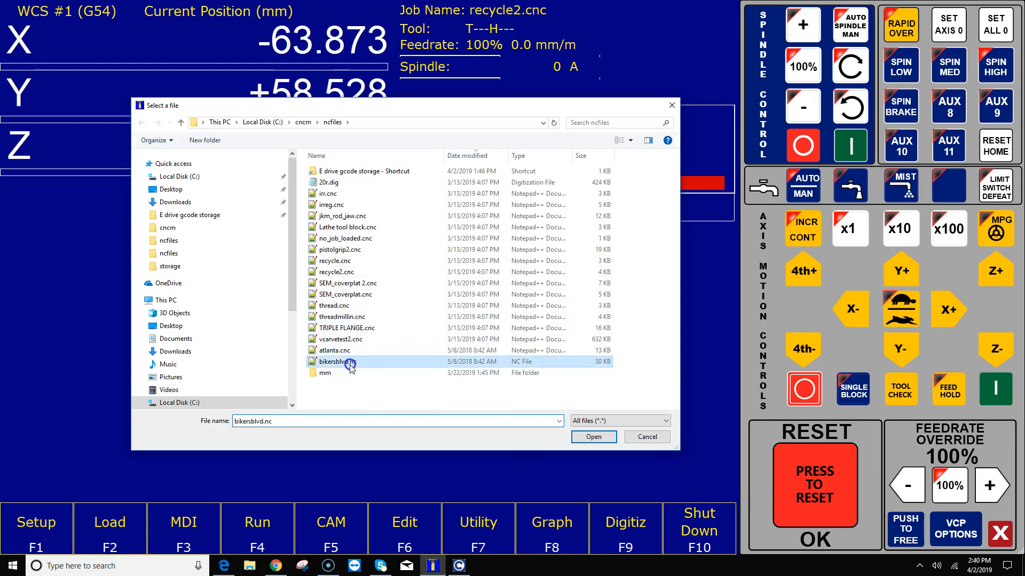
pyautogui.click(593, 436)
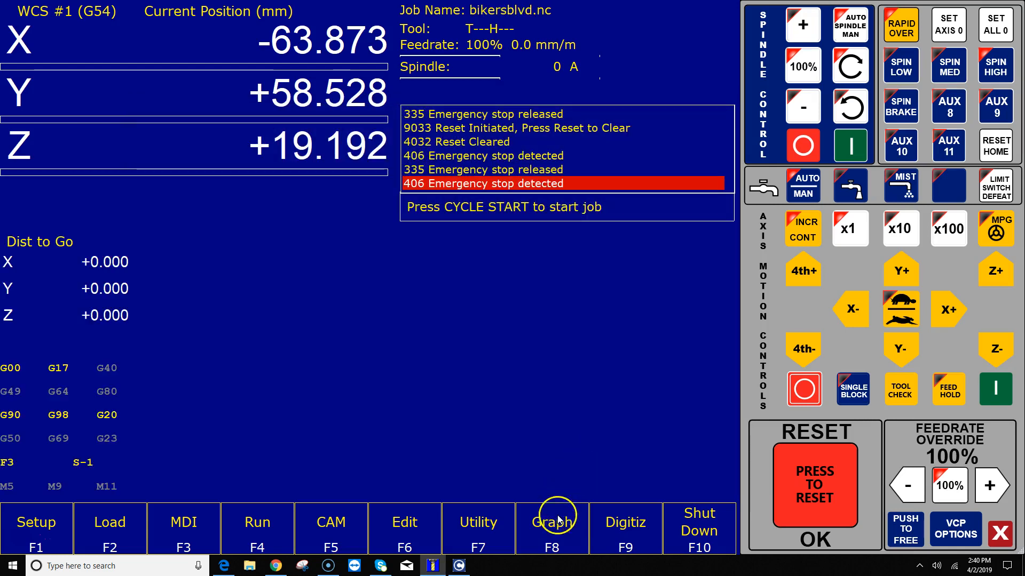
pyautogui.click(552, 522)
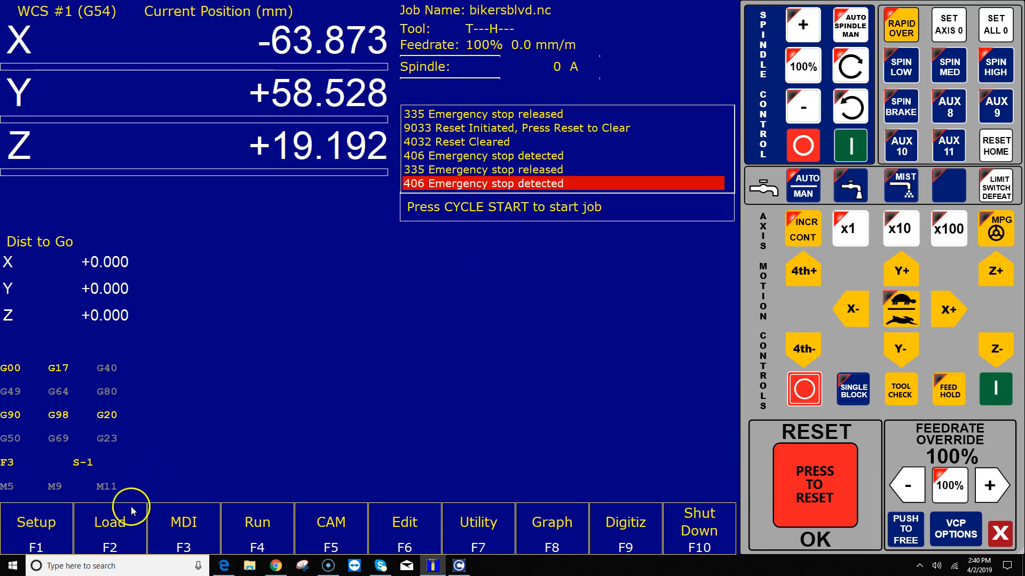
# Follow the 'E drive gcode storage - Shortcut' in ncfiles to the CORSAIR (E:) folder.
pyautogui.click(109, 530)
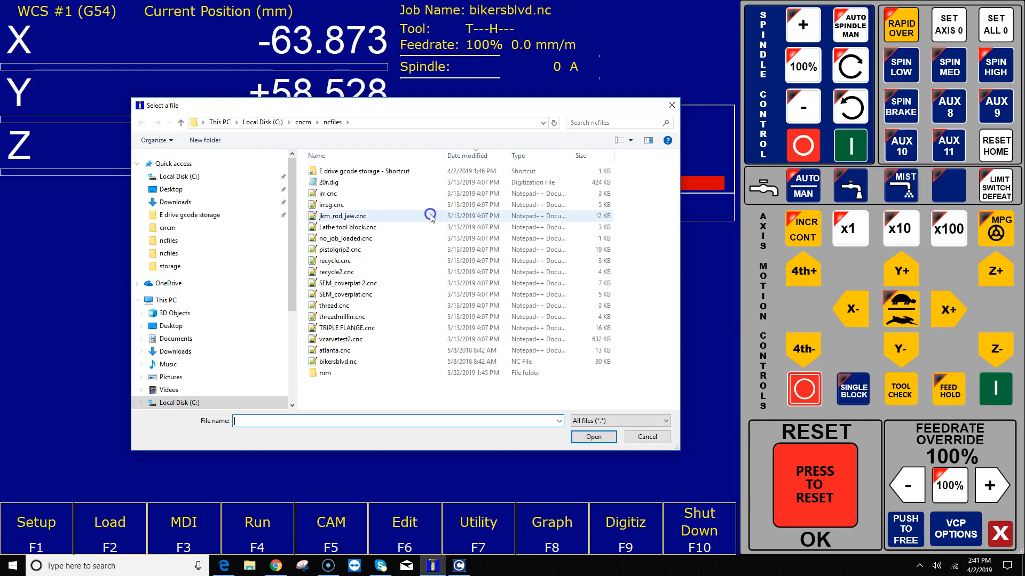
pyautogui.moveTo(398, 174)
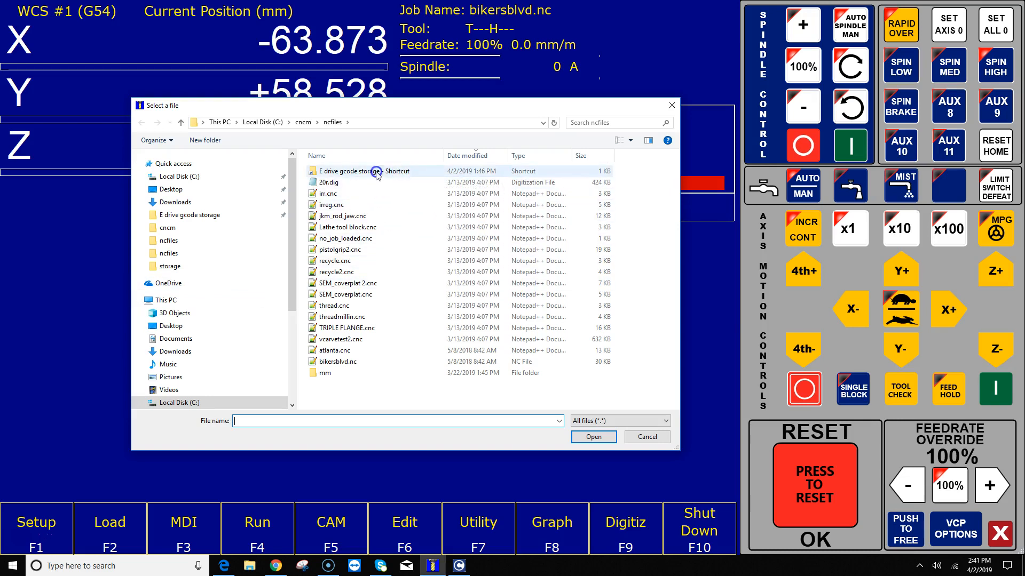
pyautogui.moveTo(339, 181)
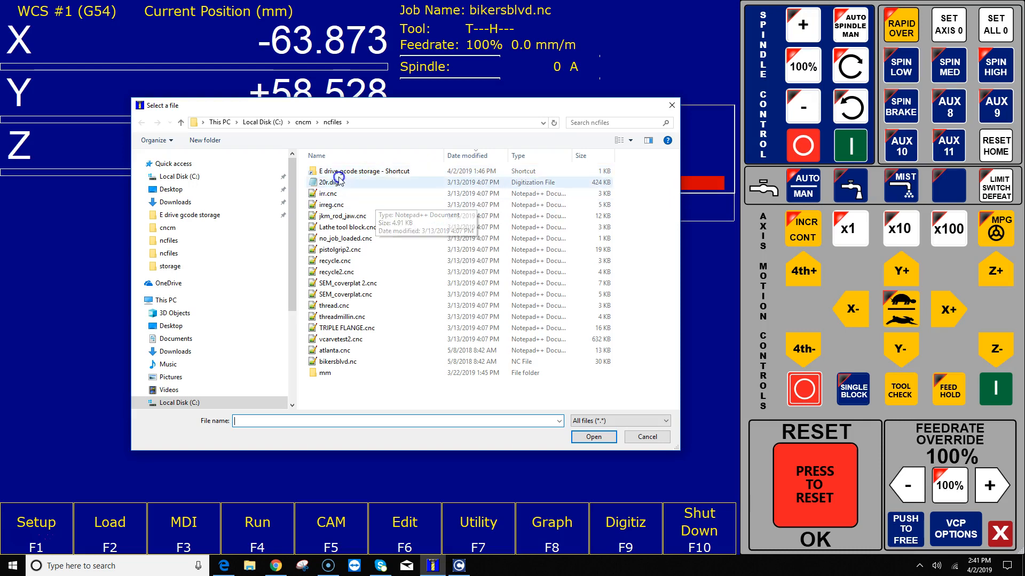
pyautogui.moveTo(324, 174)
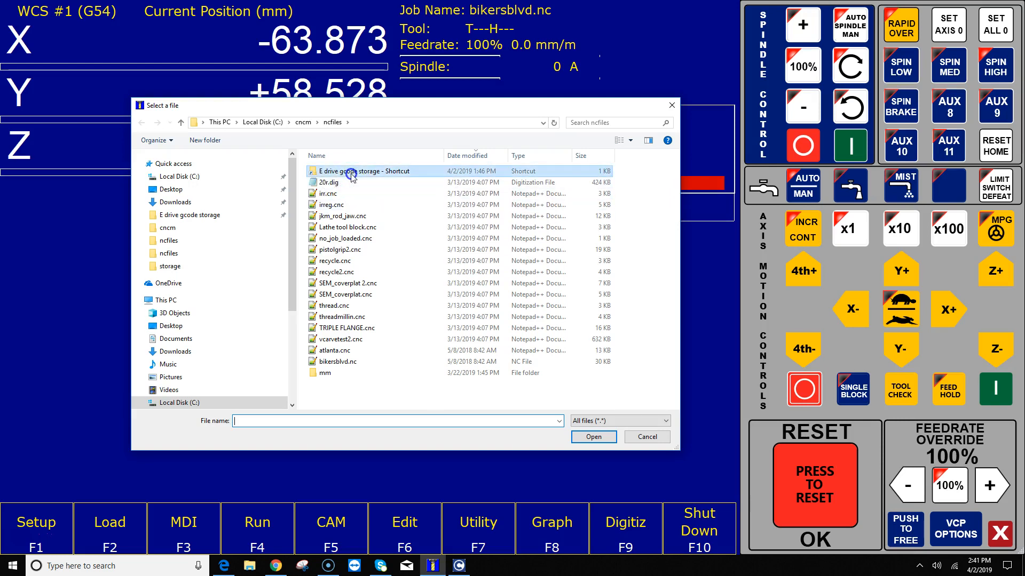
pyautogui.doubleClick(371, 171)
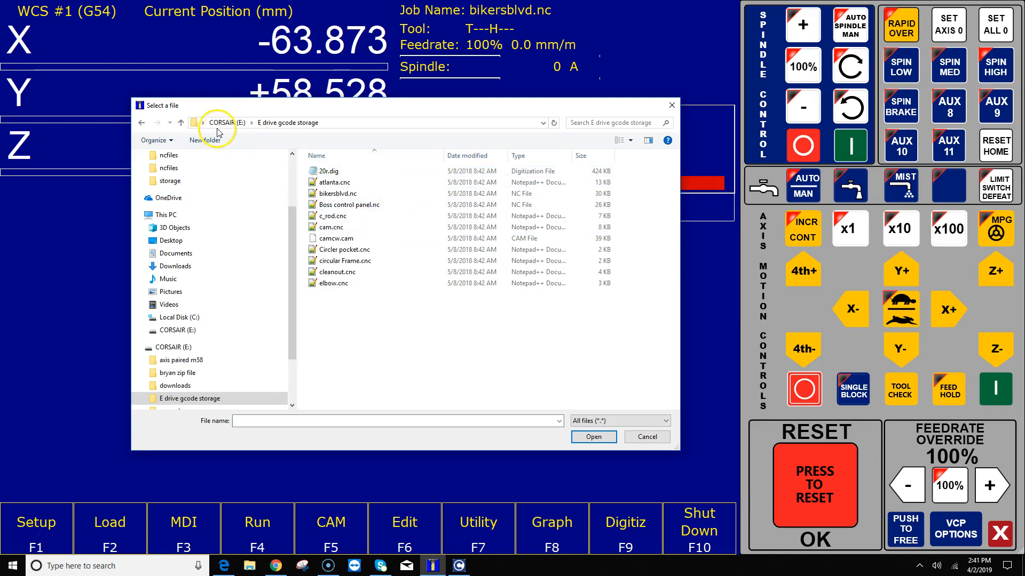
pyautogui.moveTo(281, 130)
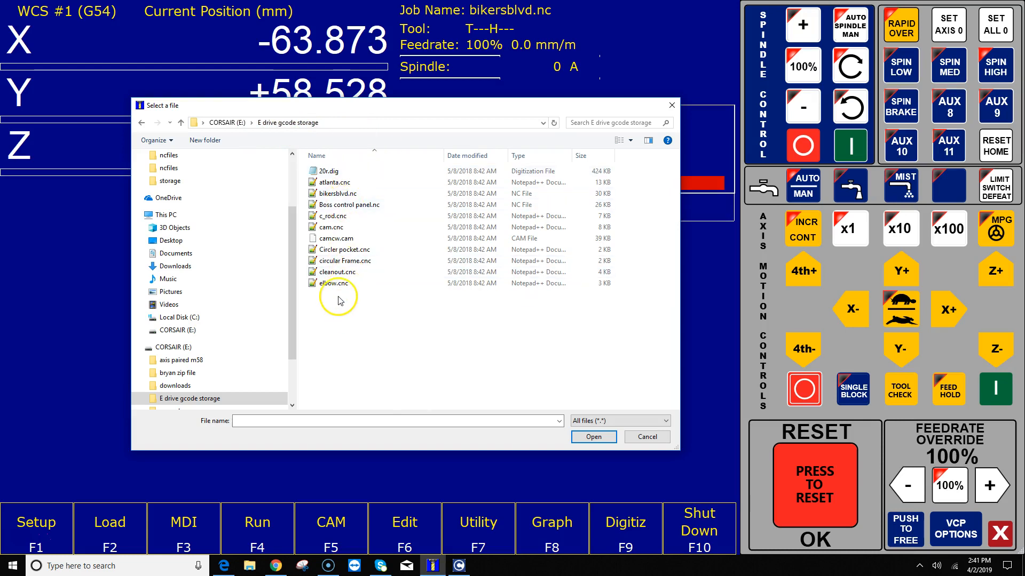
# Load elbow.cnc from the E drive gcode storage folder.
pyautogui.click(332, 283)
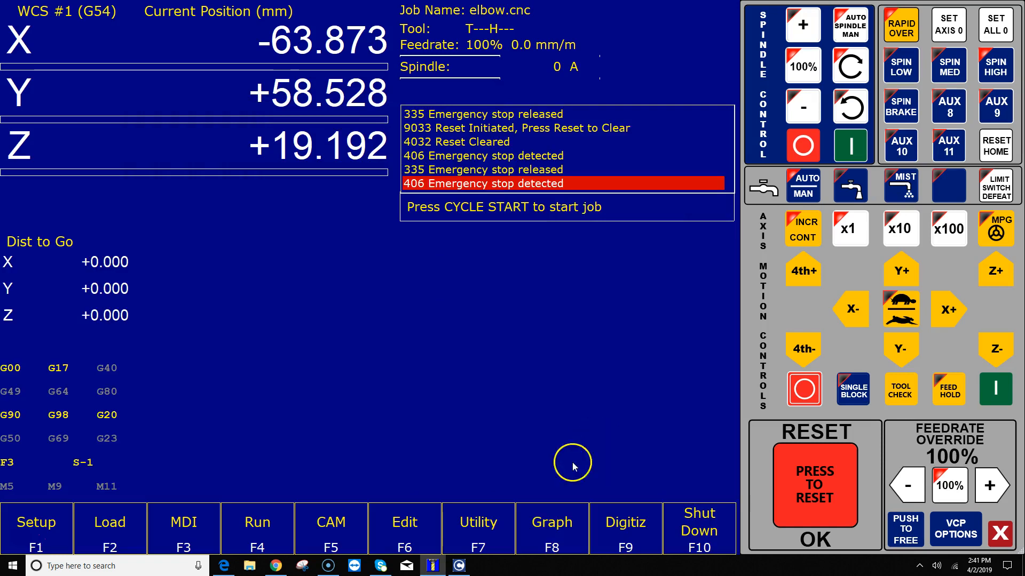
# Preview the elbow.cnc toolpath in F8 Graph, then reopen F2 Load.
pyautogui.click(552, 529)
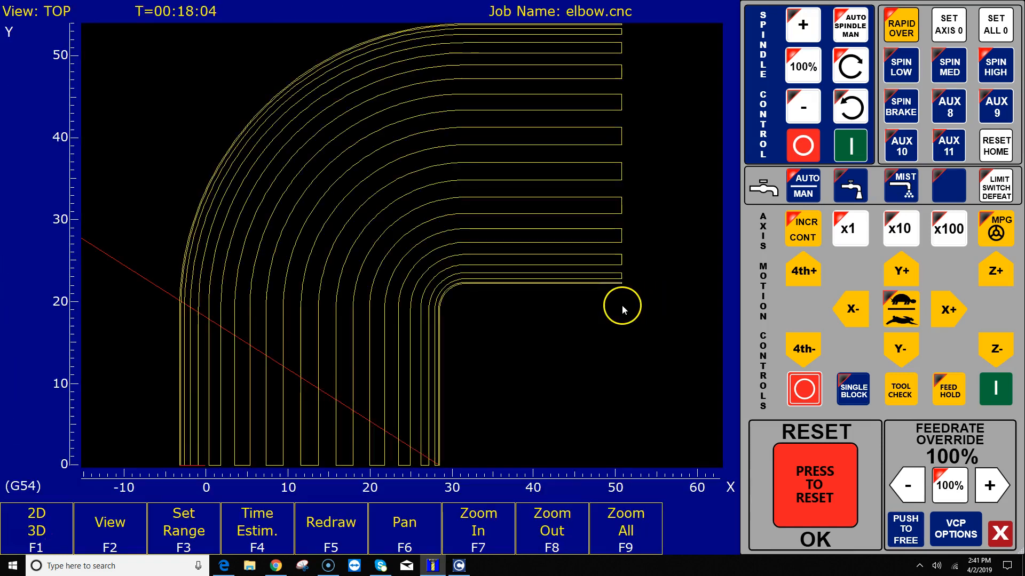
pyautogui.moveTo(98, 460)
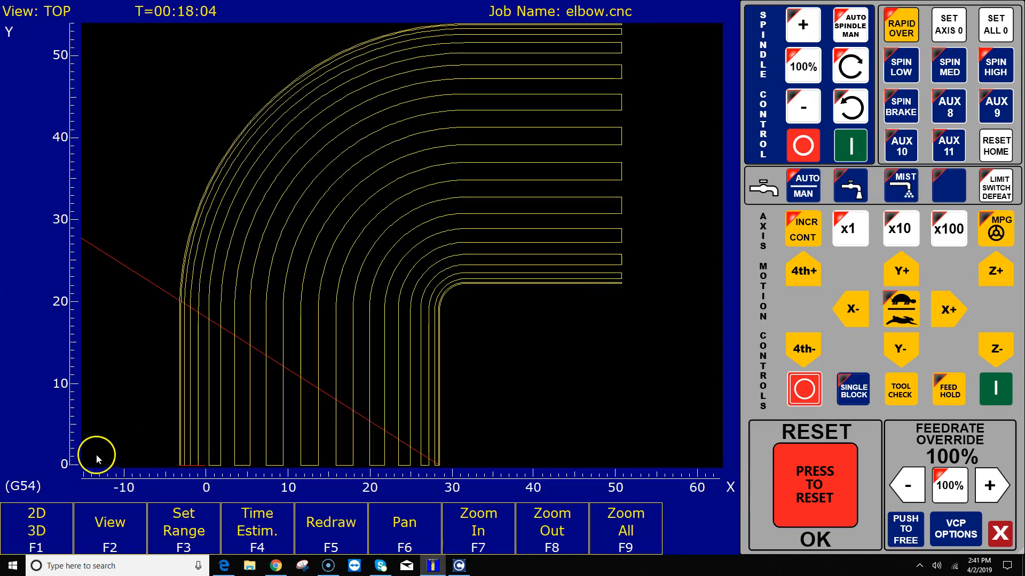
pyautogui.click(257, 529)
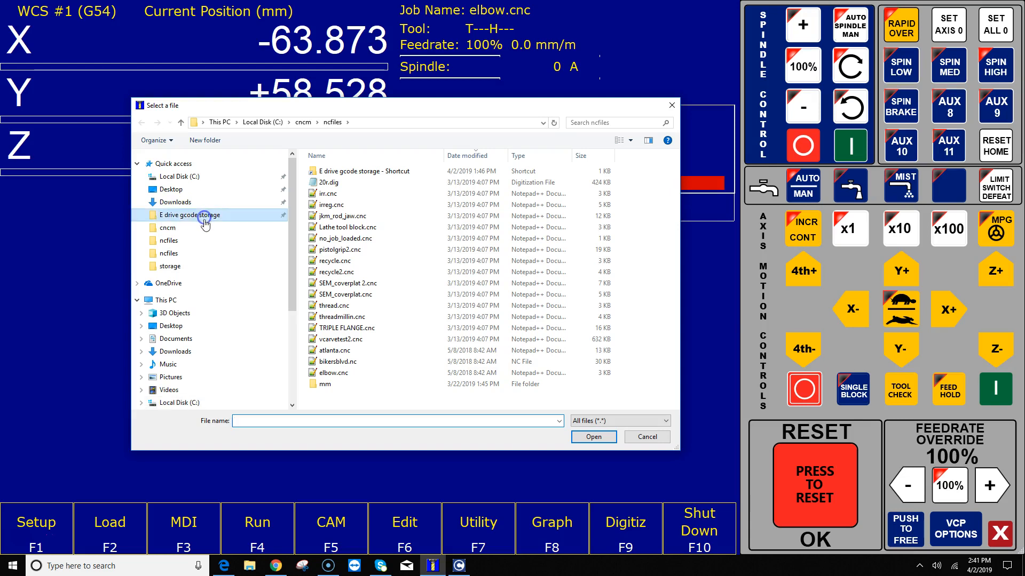
# Load cam.cnc from the Quick access pinned E drive gcode storage folder.
pyautogui.doubleClick(190, 215)
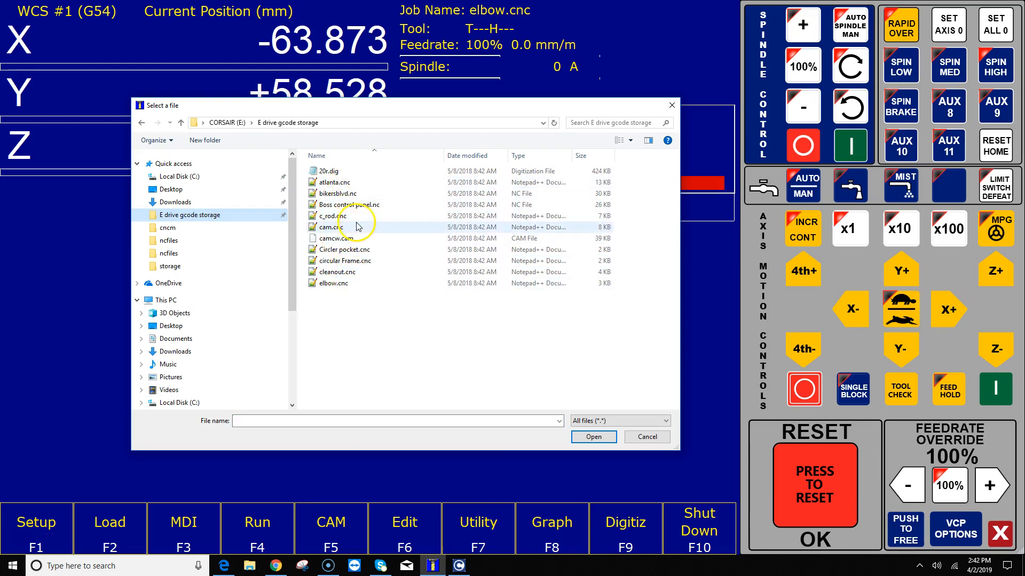
pyautogui.click(330, 227)
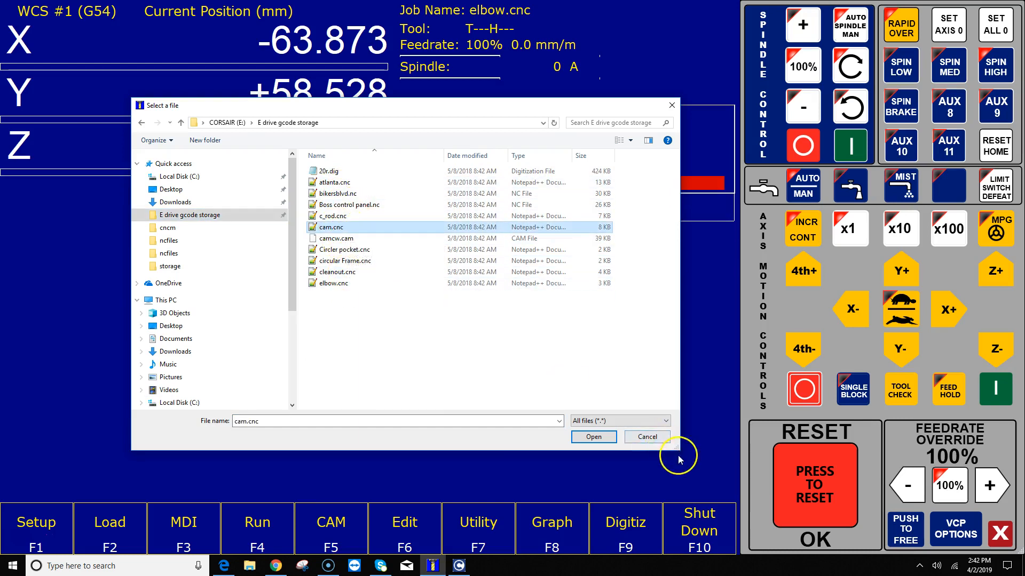
pyautogui.click(593, 437)
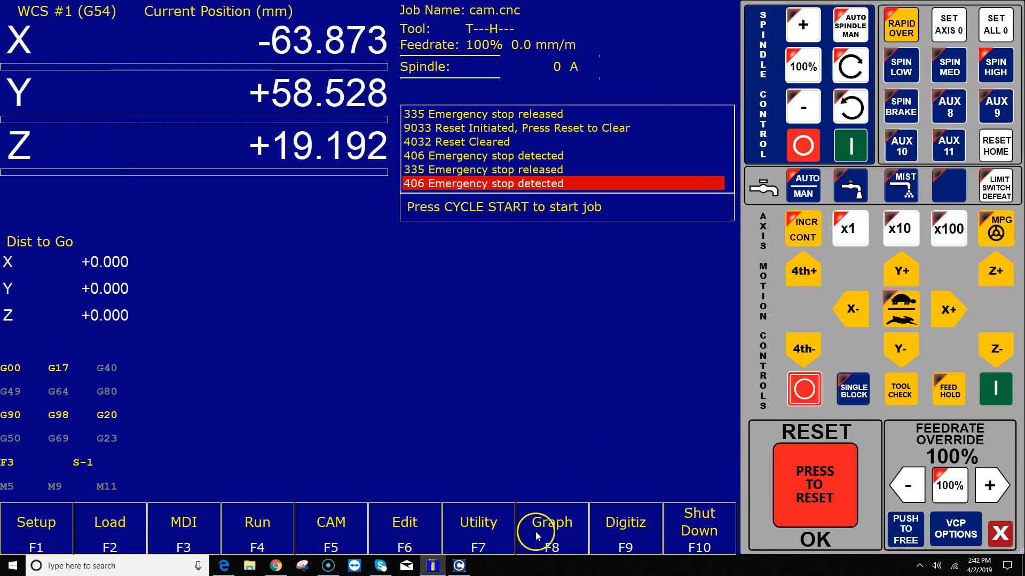
pyautogui.click(551, 529)
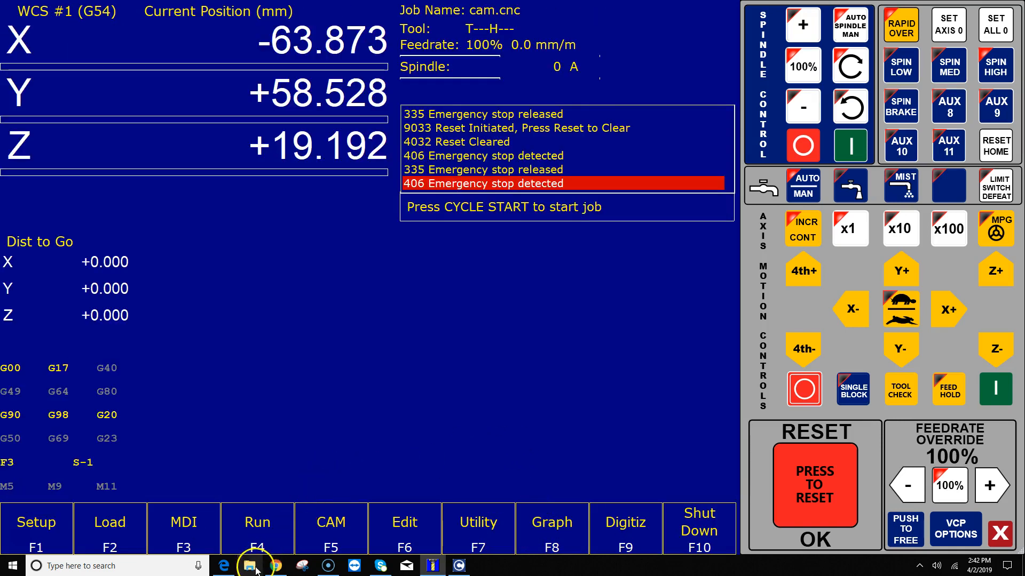
# Open the E drive gcode storage folder on CORSAIR (E:) in File Explorer.
pyautogui.click(250, 566)
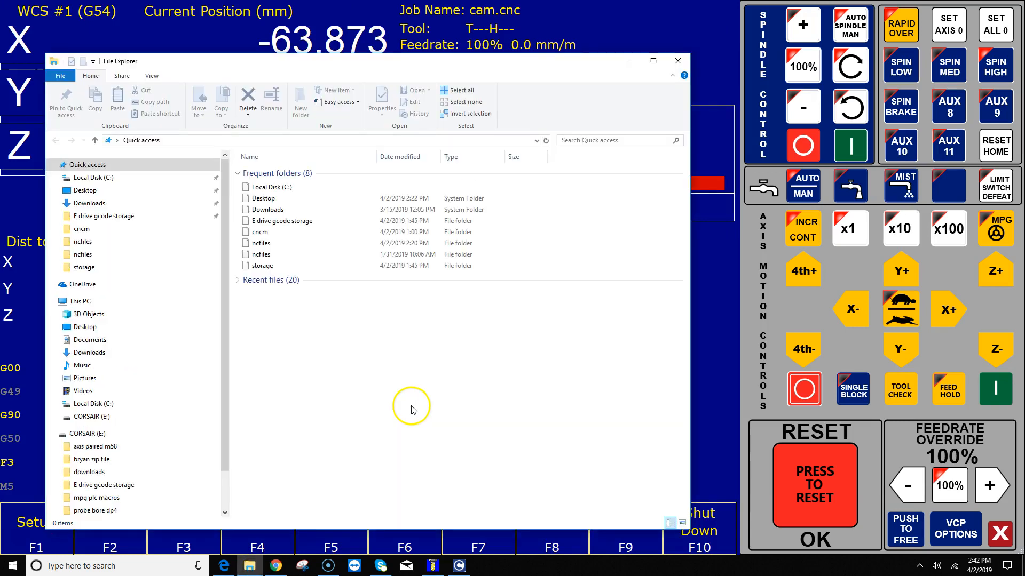
pyautogui.click(86, 433)
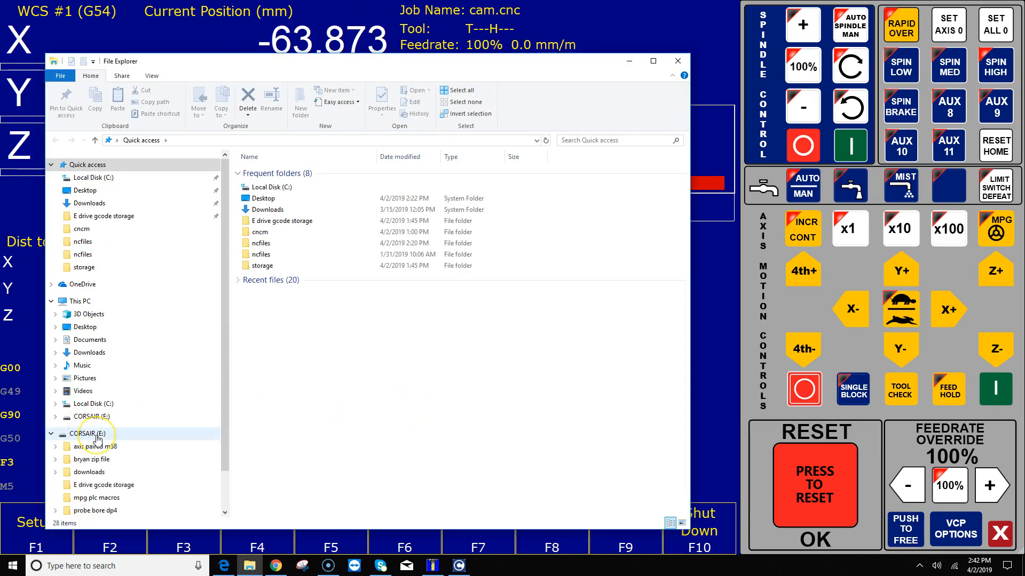
pyautogui.click(89, 434)
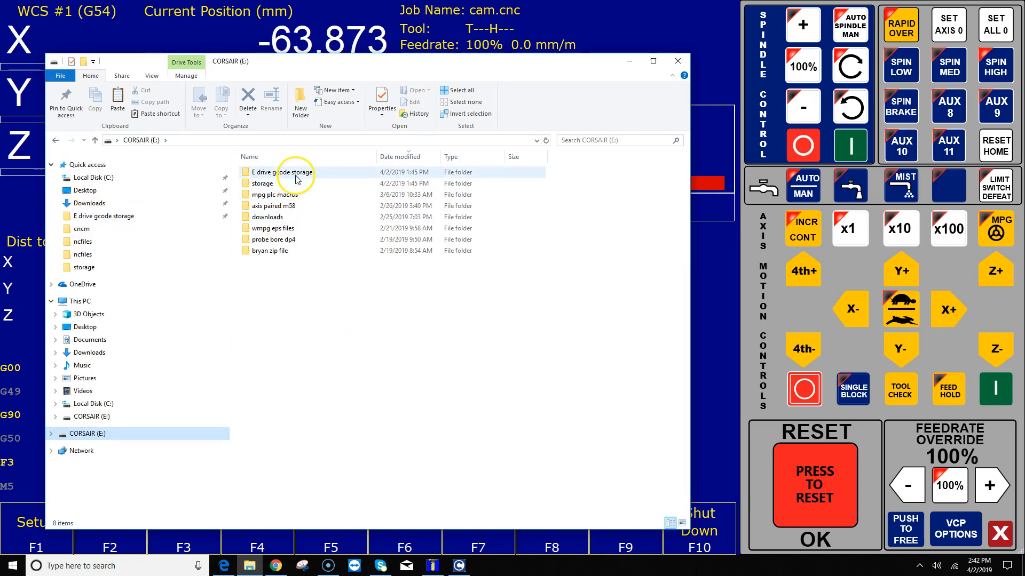
pyautogui.rightClick(281, 173)
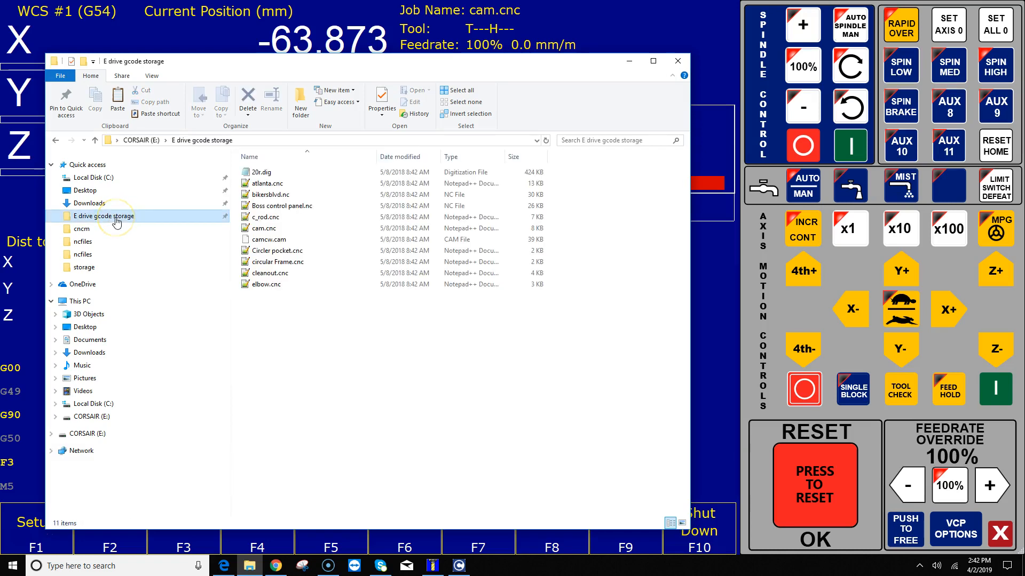
pyautogui.click(271, 194)
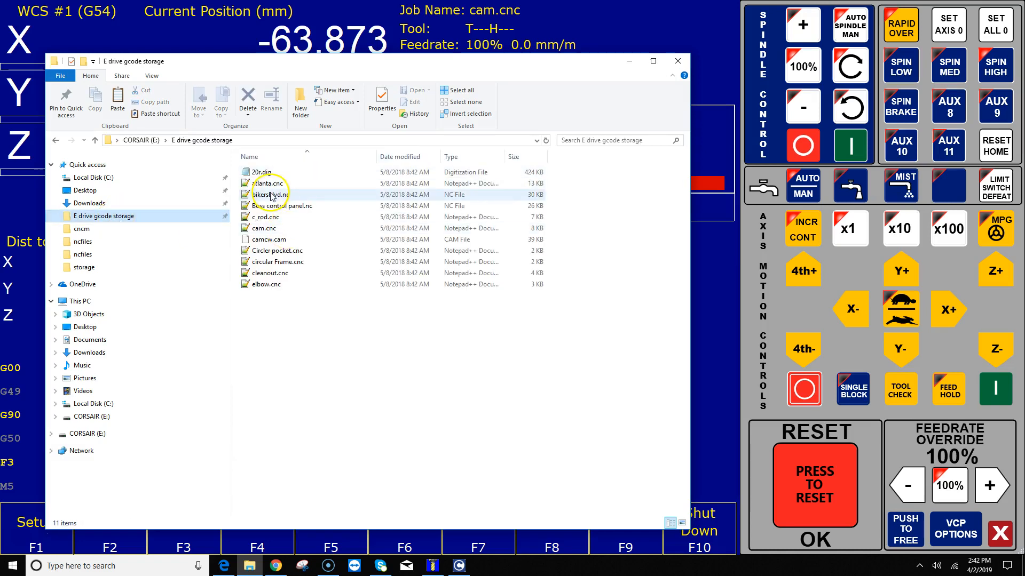